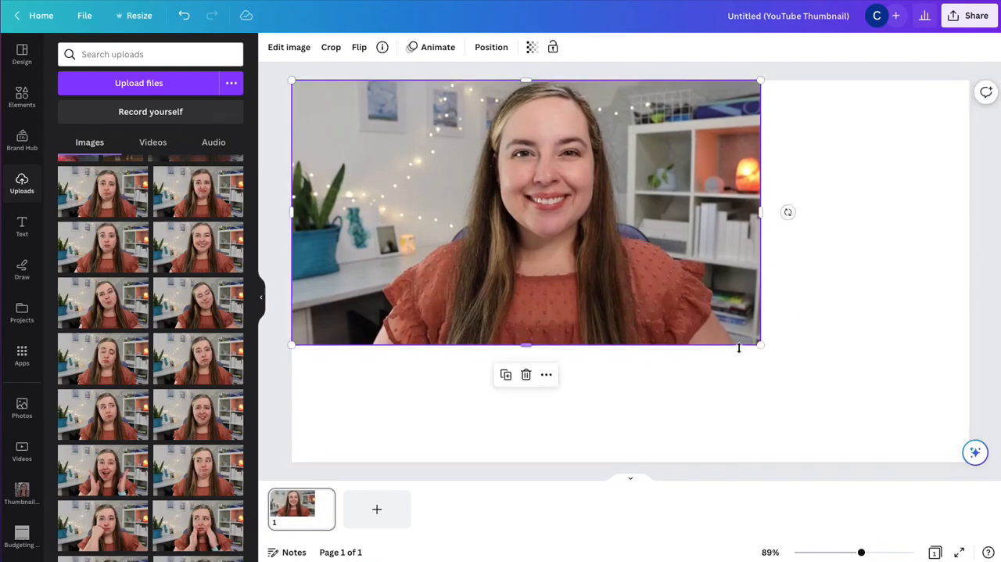
# - Enlarge the photo of the woman so it fills the whole YouTube thumbnail canvas
pyautogui.moveTo(760, 344); pyautogui.dragTo(970, 466)
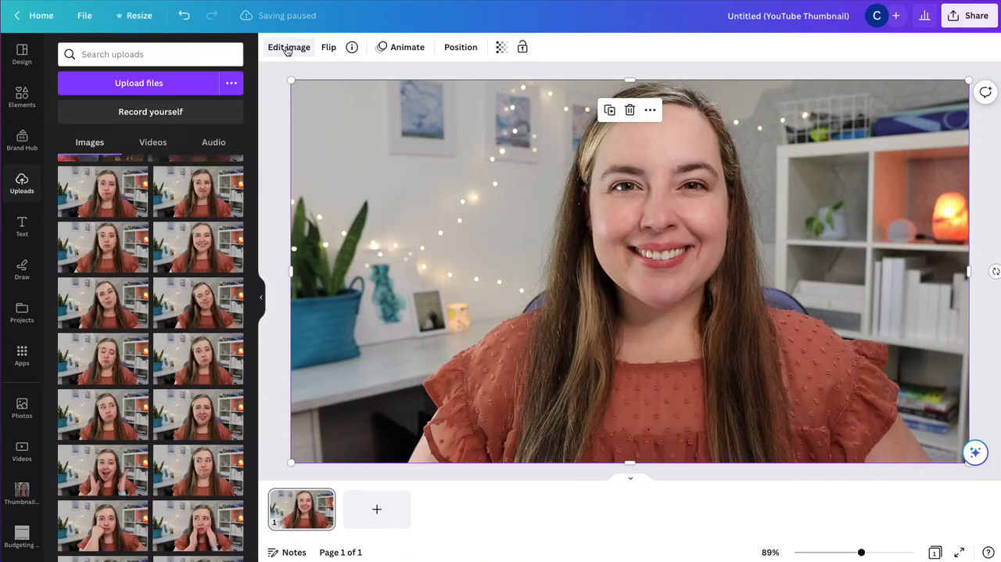
# - In the photo's Adjust settings, try a heavy Blur and bring it back down to 0
pyautogui.click(288, 47)
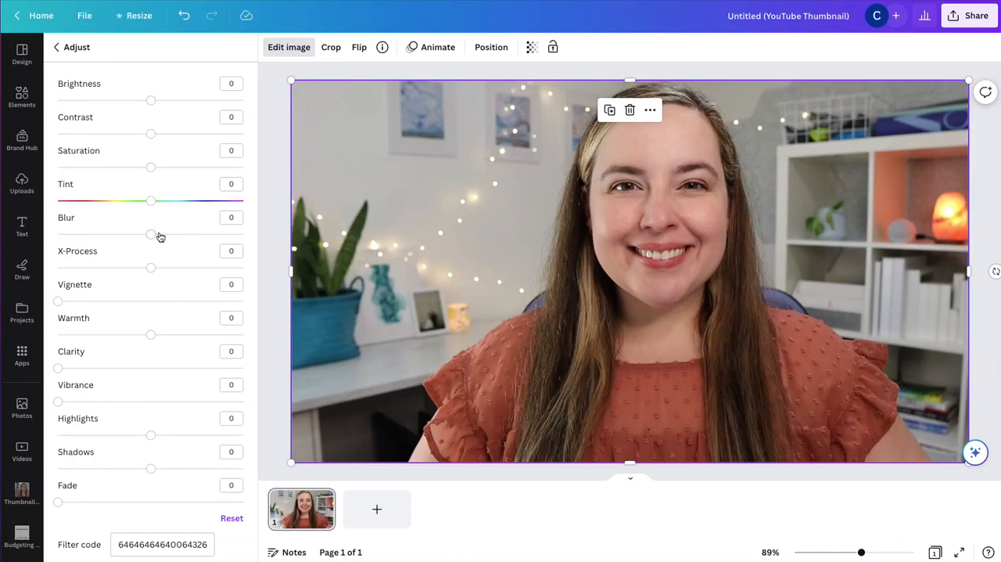
pyautogui.moveTo(157, 238)
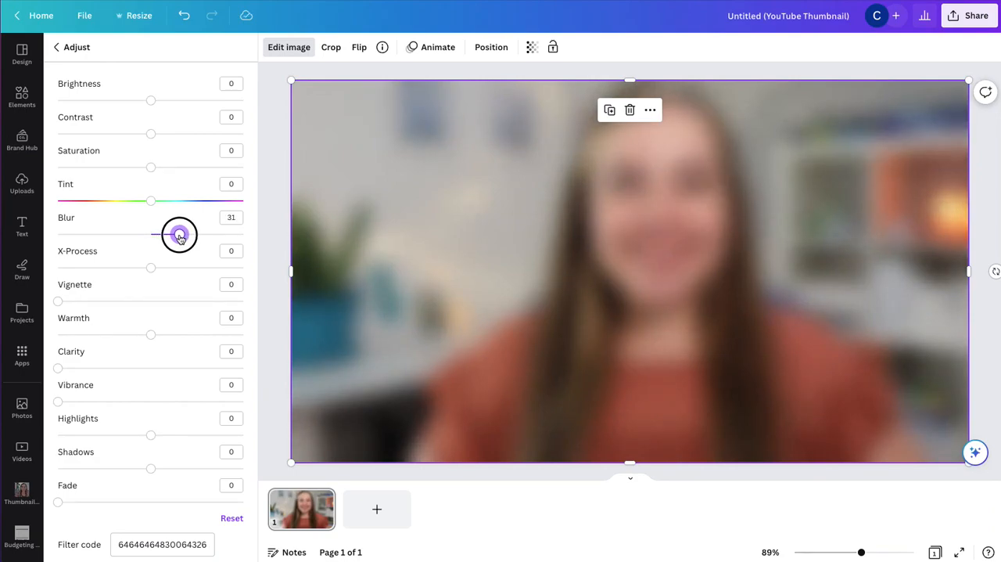
pyautogui.moveTo(178, 235); pyautogui.dragTo(153, 235)
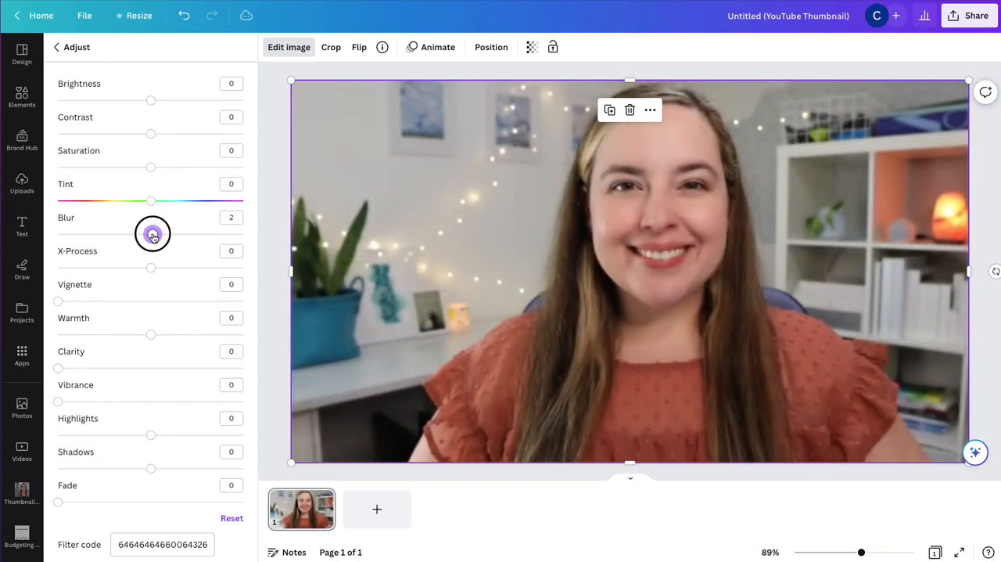
pyautogui.moveTo(154, 234); pyautogui.dragTo(150, 234)
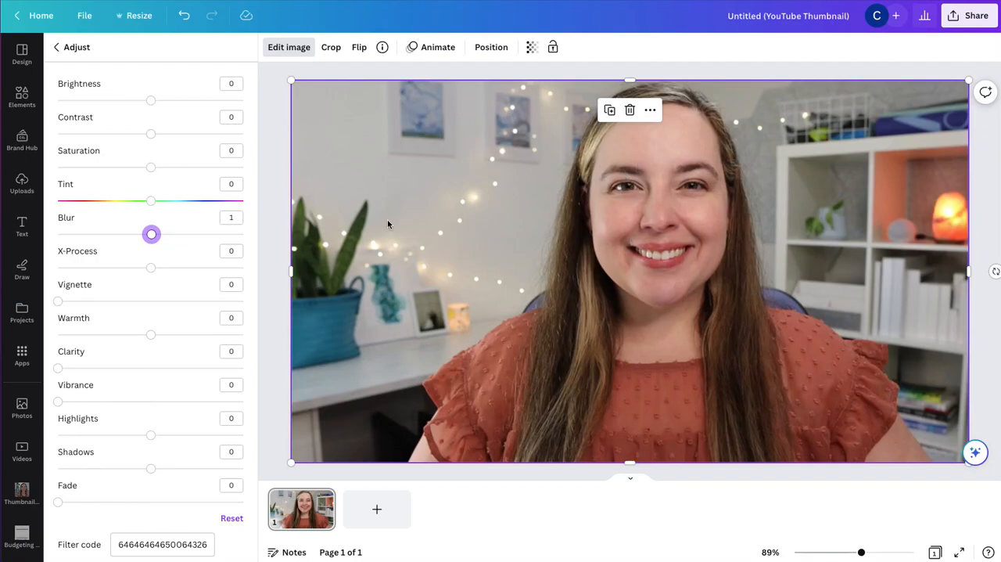
pyautogui.moveTo(150, 234); pyautogui.dragTo(151, 234)
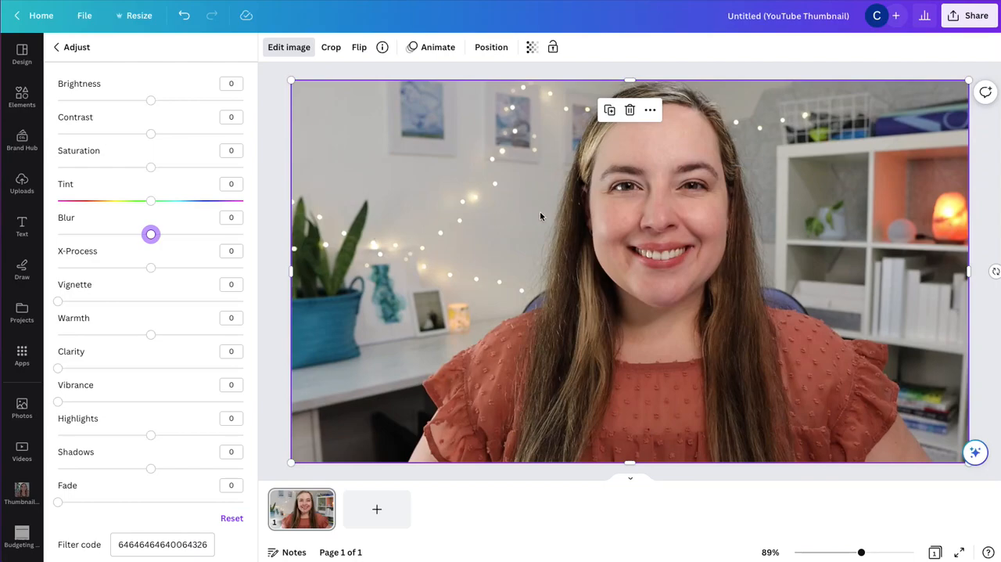
pyautogui.moveTo(545, 219)
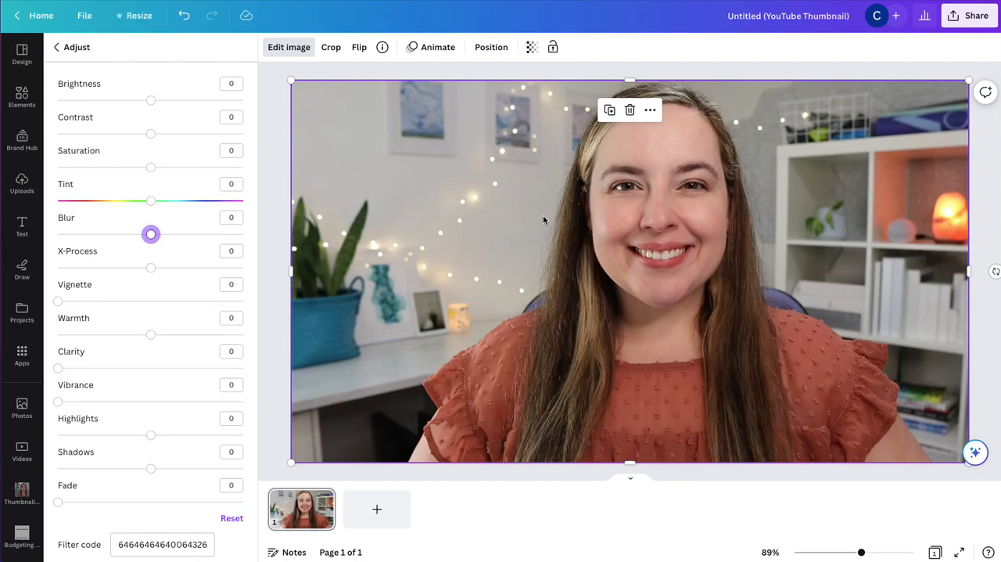
pyautogui.moveTo(714, 213)
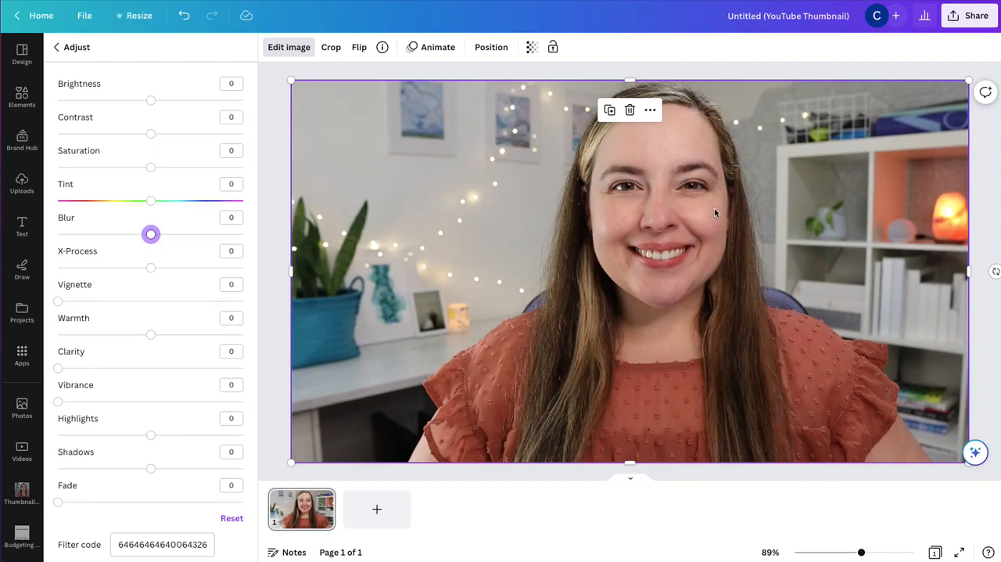
pyautogui.moveTo(629, 335)
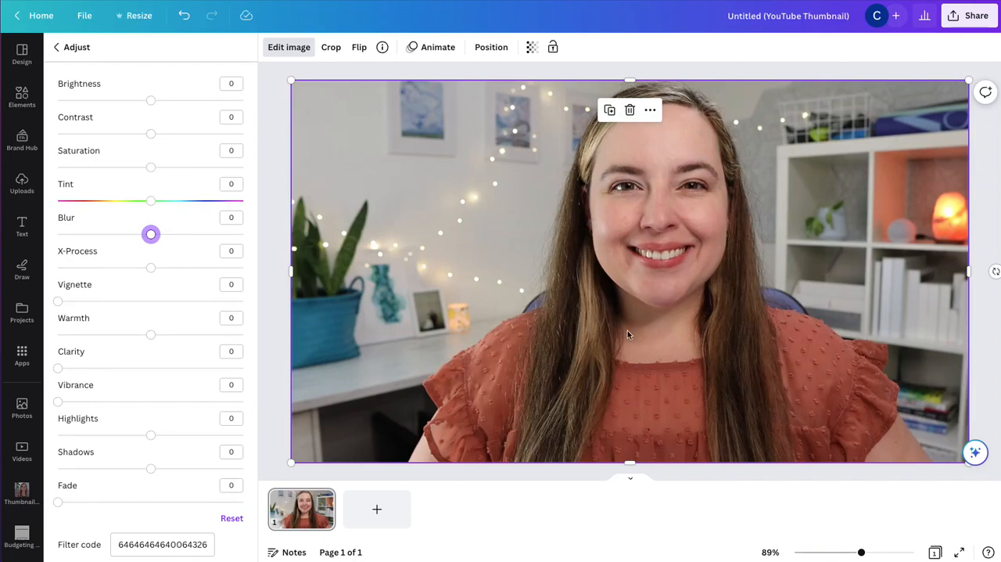
pyautogui.moveTo(321, 195)
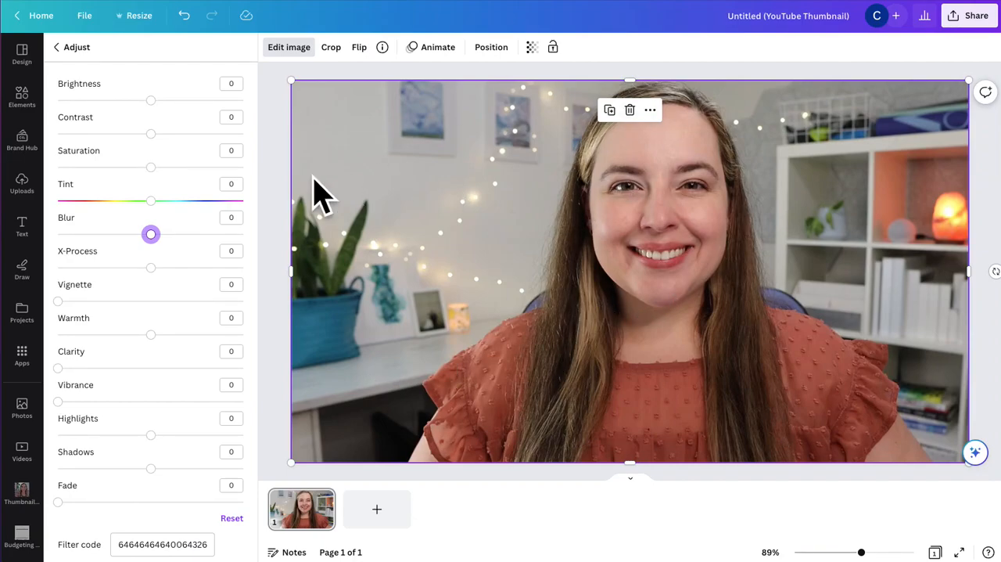
# - Copy the photo and paste a second copy onto the thumbnail page
pyautogui.click(22, 185)
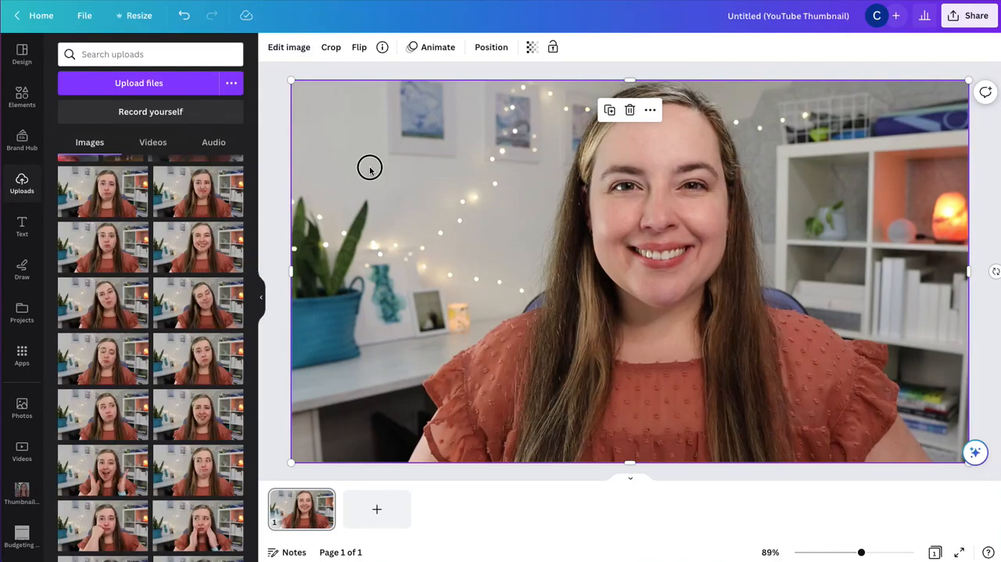
pyautogui.moveTo(488, 169)
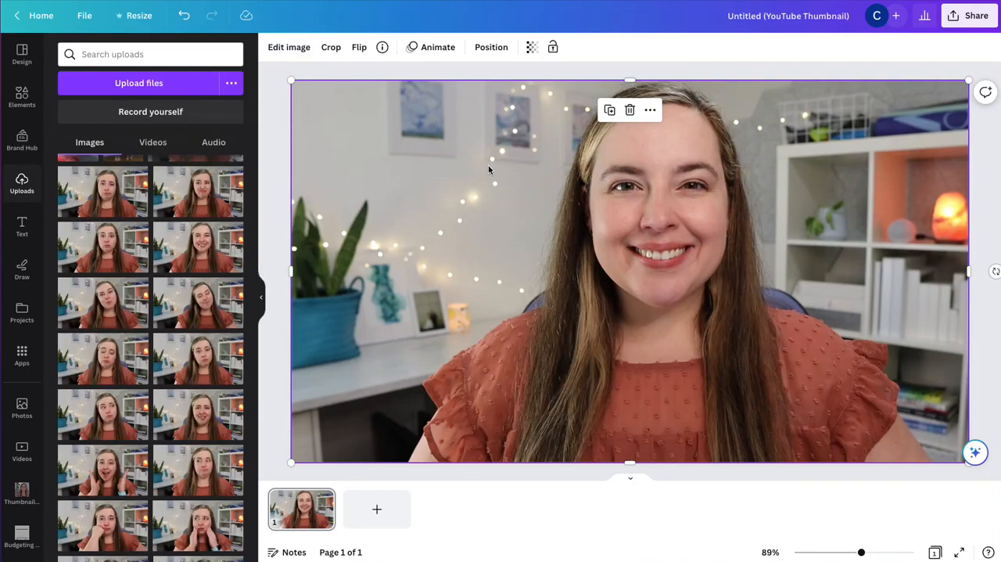
pyautogui.rightClick(488, 167)
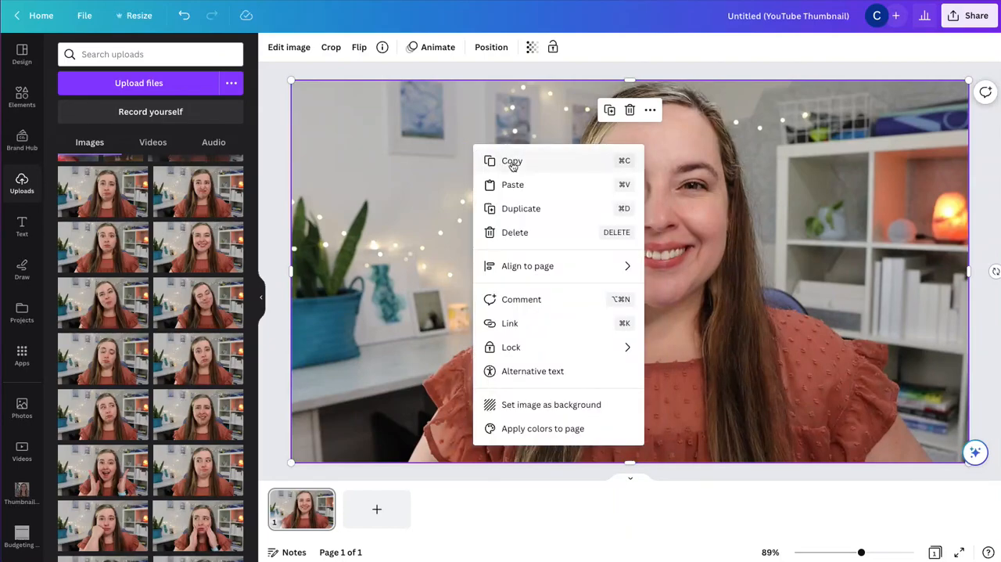
pyautogui.moveTo(547, 191)
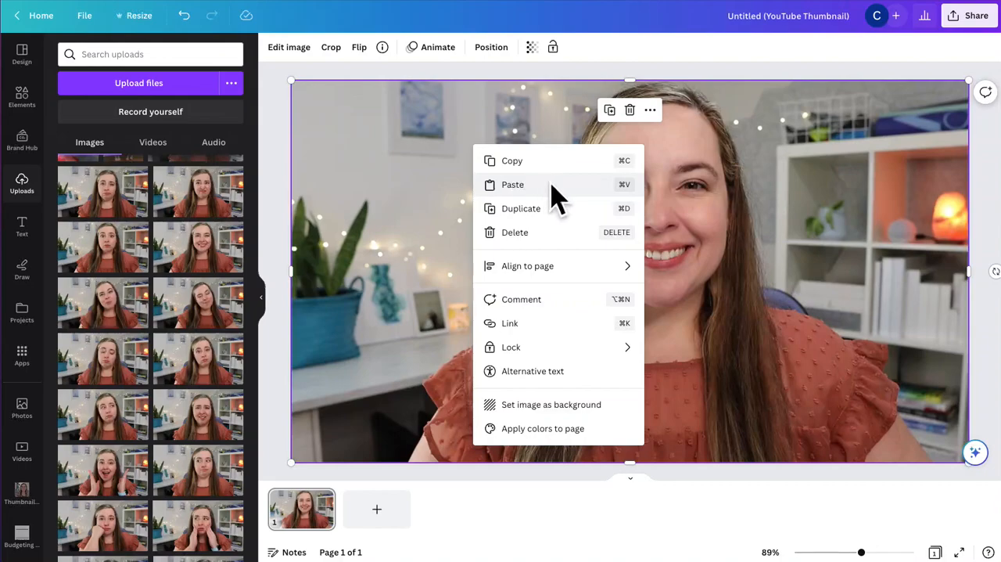
pyautogui.click(592, 208)
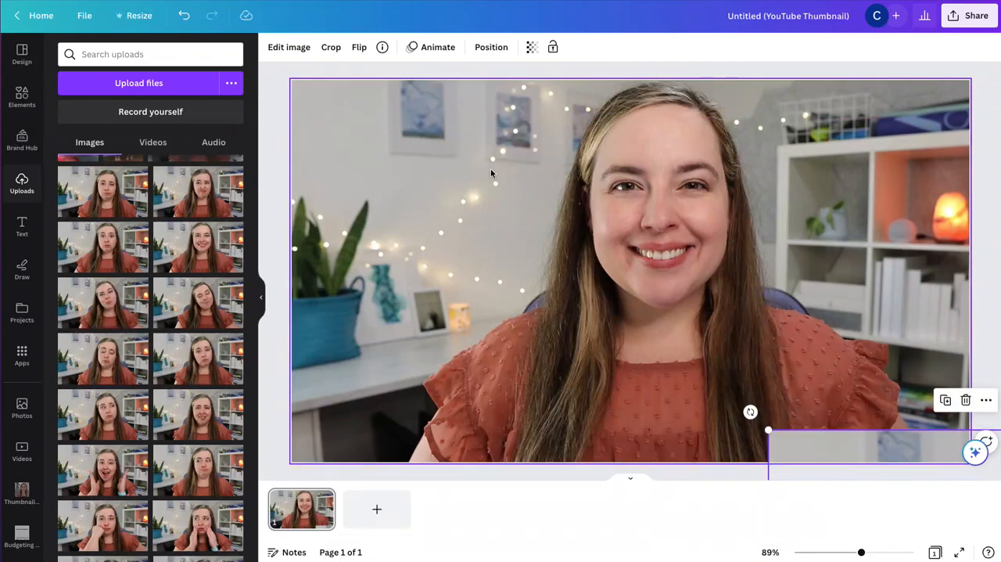
pyautogui.click(287, 47)
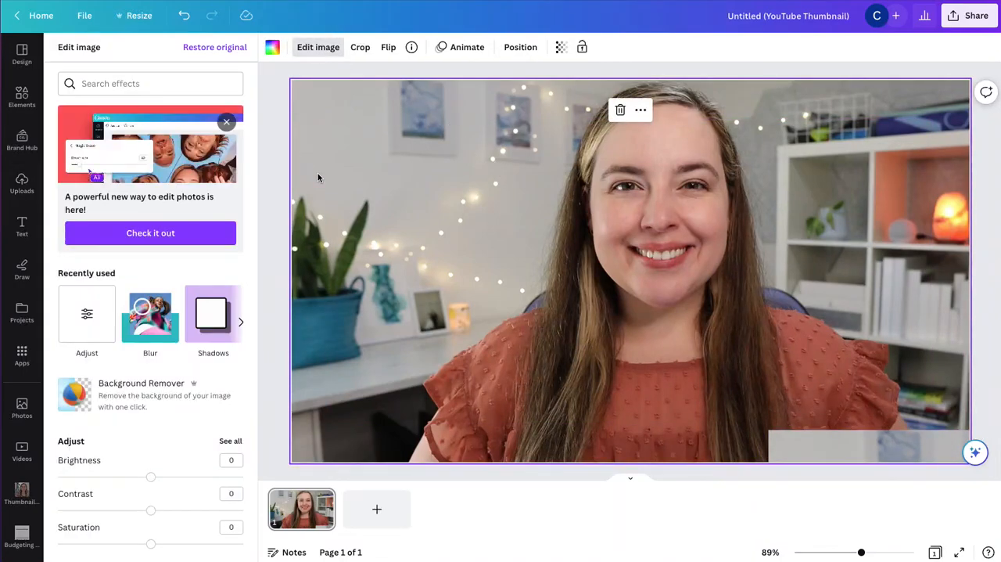
pyautogui.moveTo(199, 466)
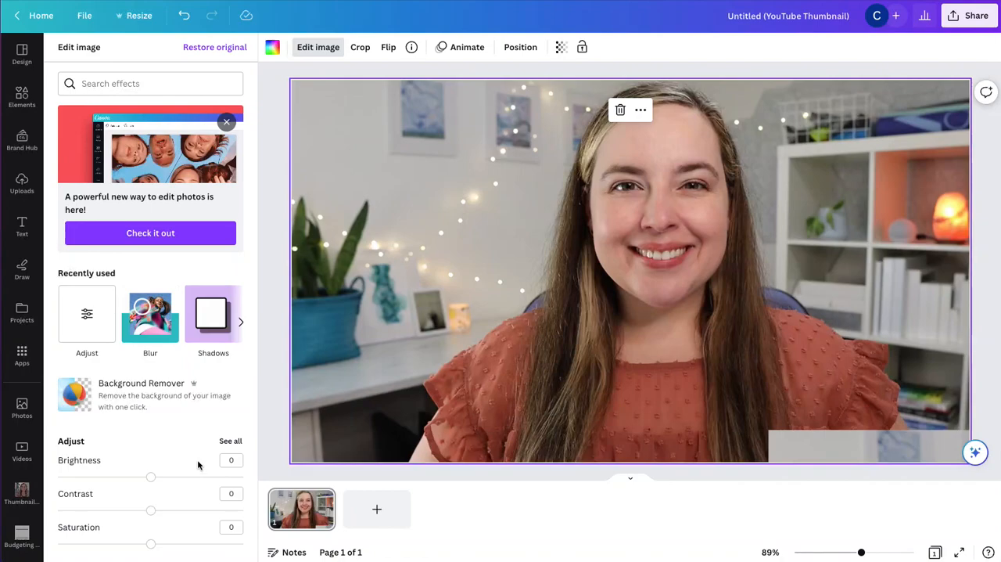
pyautogui.click(230, 441)
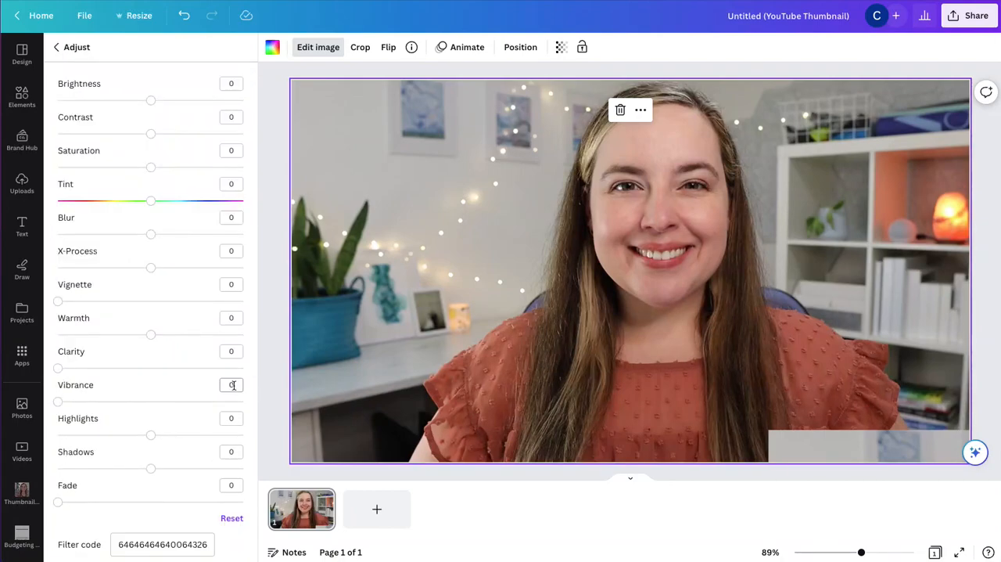
pyautogui.moveTo(150, 234); pyautogui.dragTo(208, 235)
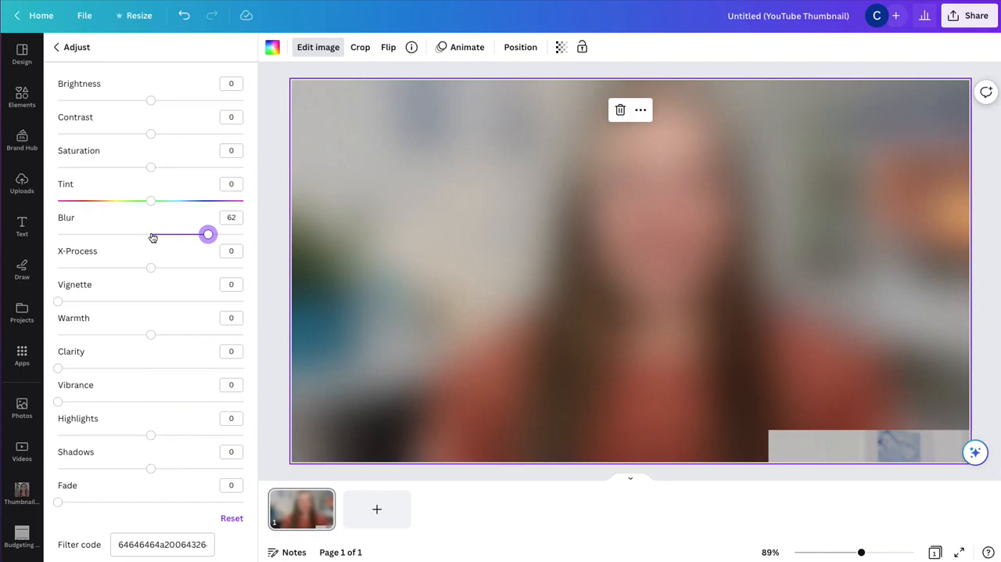
pyautogui.moveTo(207, 235); pyautogui.dragTo(150, 234)
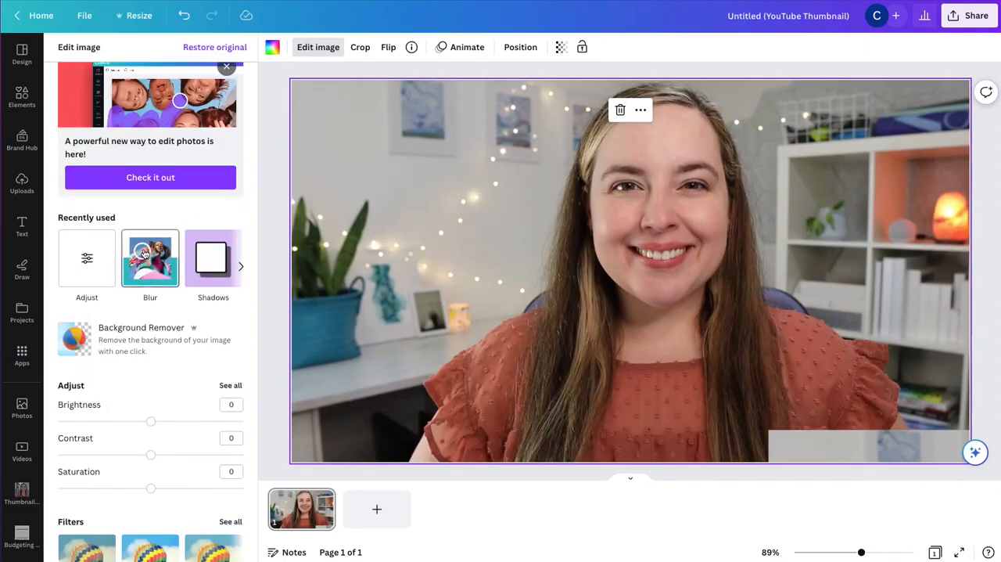
# - Apply an Auto whole-image Blur to the background photo at moderate intensity
pyautogui.scroll(-3)
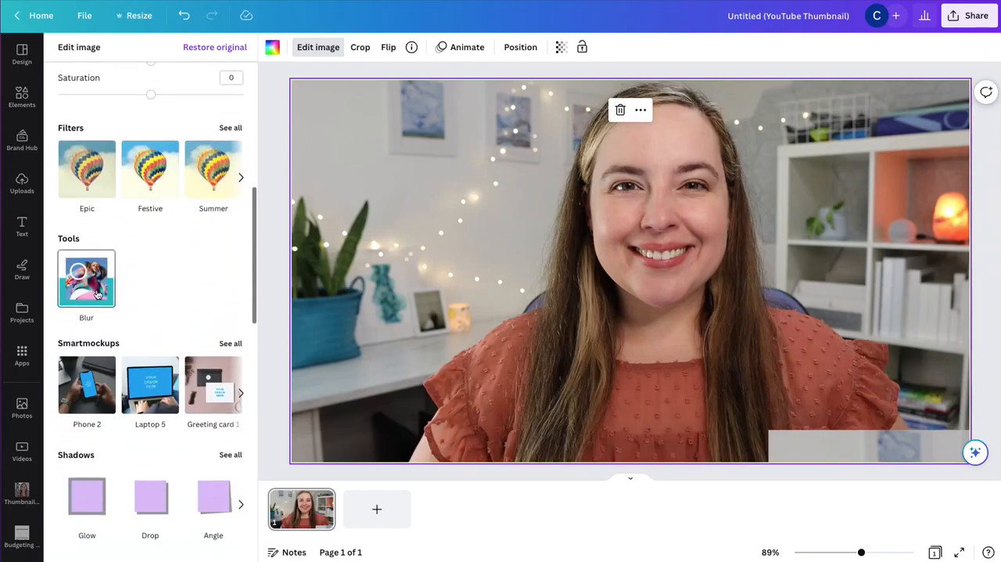
pyautogui.click(86, 278)
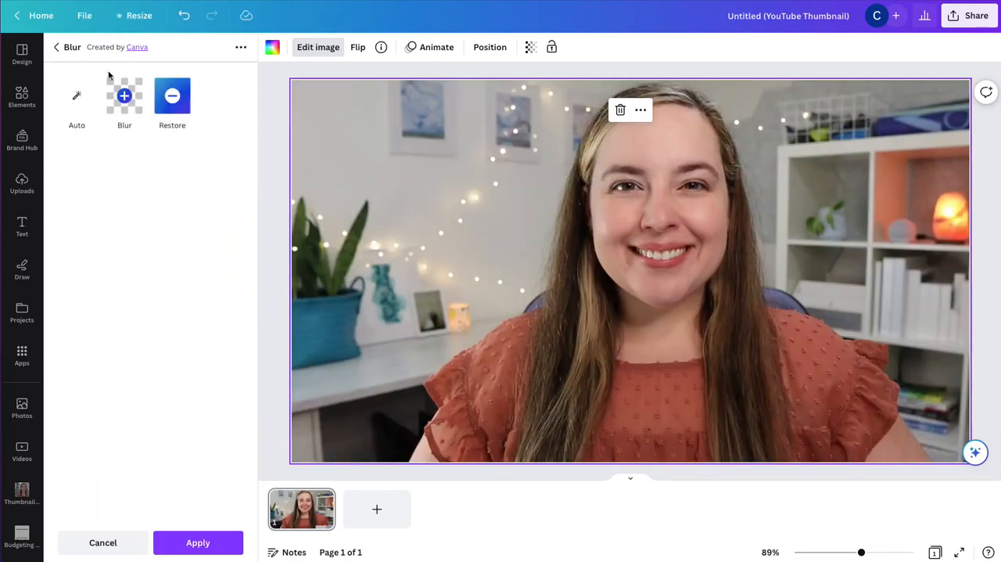
pyautogui.click(77, 96)
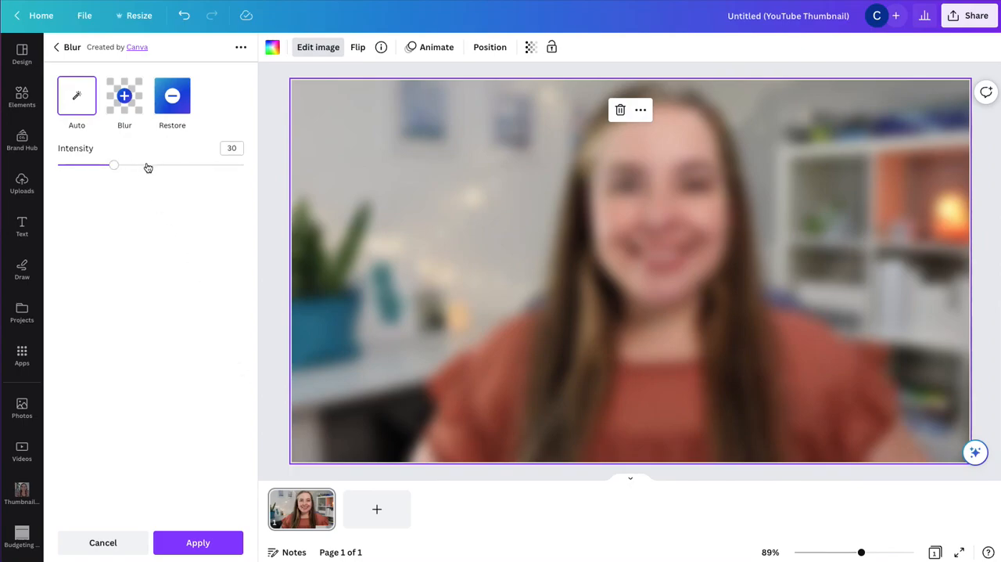
pyautogui.moveTo(114, 166); pyautogui.dragTo(147, 165)
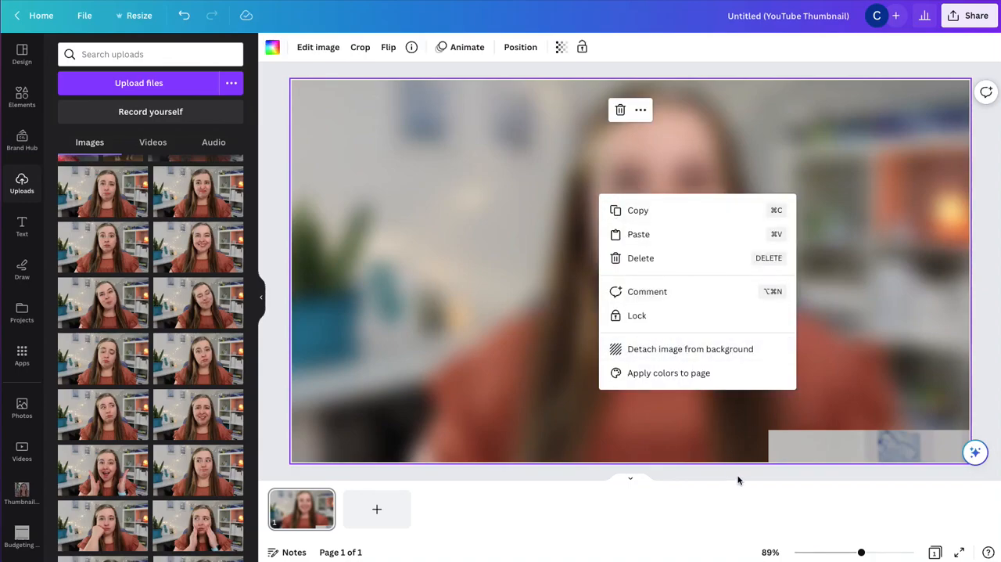
# - Paste a sharp copy of the photo over the blurred one and bring up its image effects
pyautogui.click(554, 174)
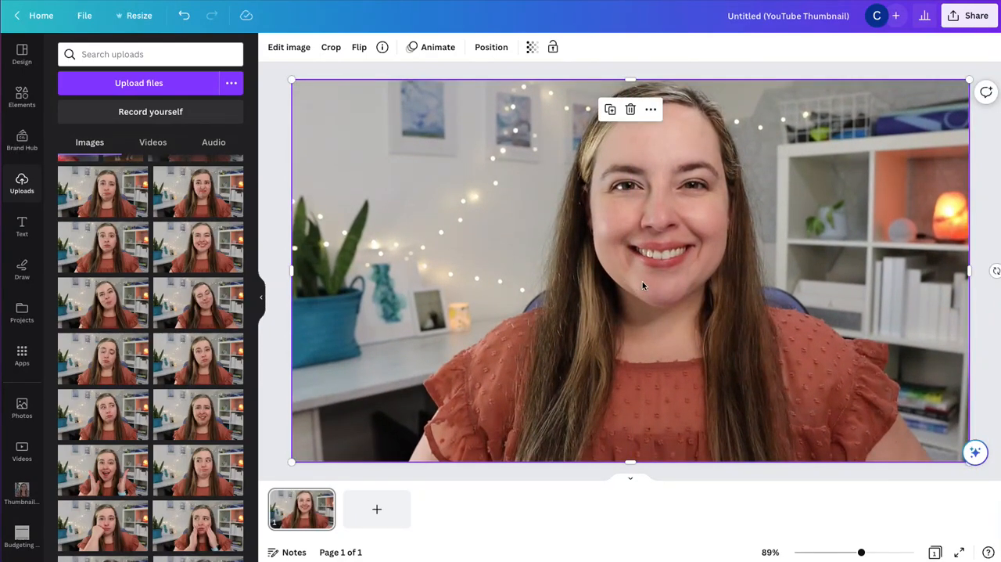
pyautogui.click(288, 47)
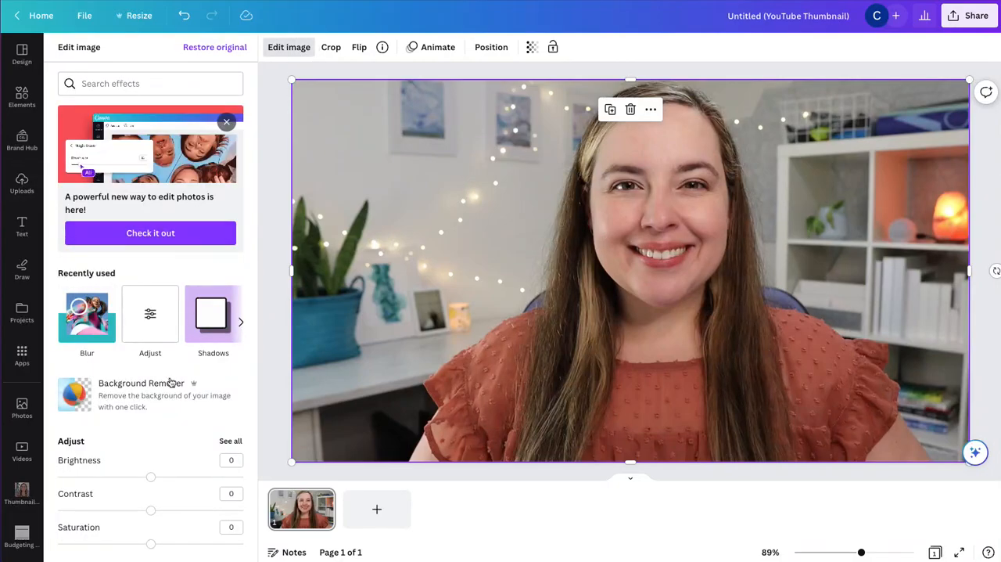
# - Run Background Remover on the top copy, leaving the sharp woman over the blurred backdrop
pyautogui.click(141, 384)
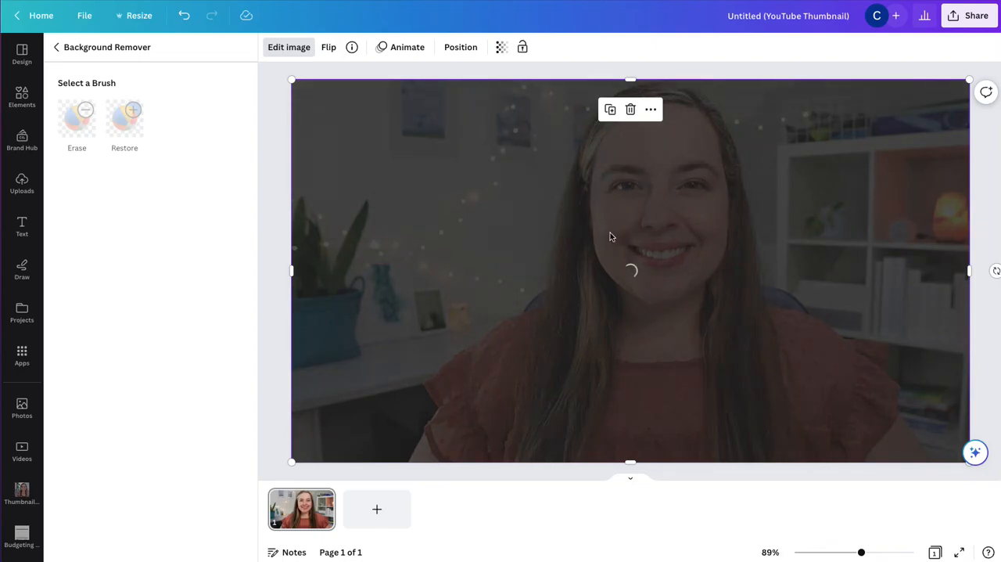
pyautogui.moveTo(582, 216)
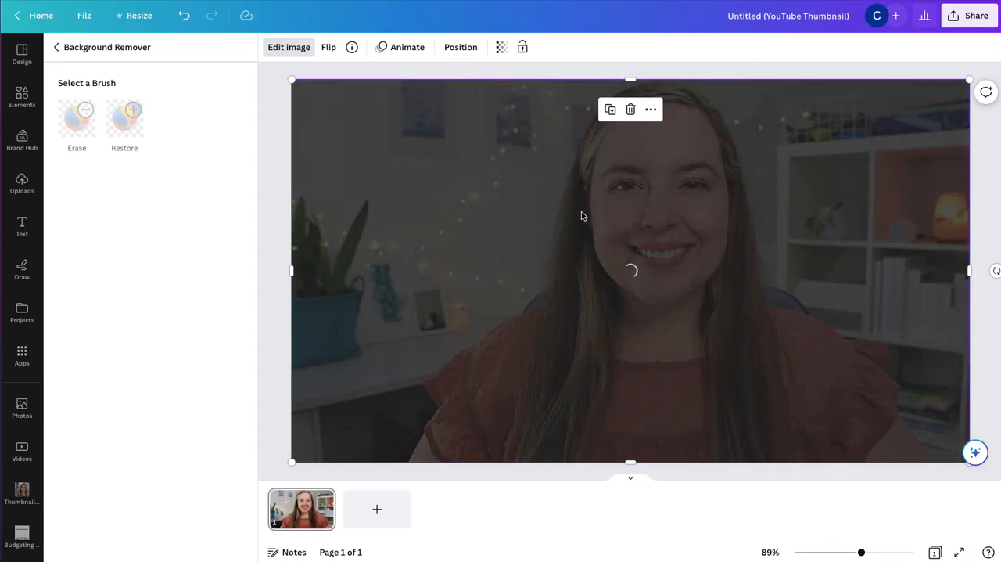
pyautogui.moveTo(500, 305)
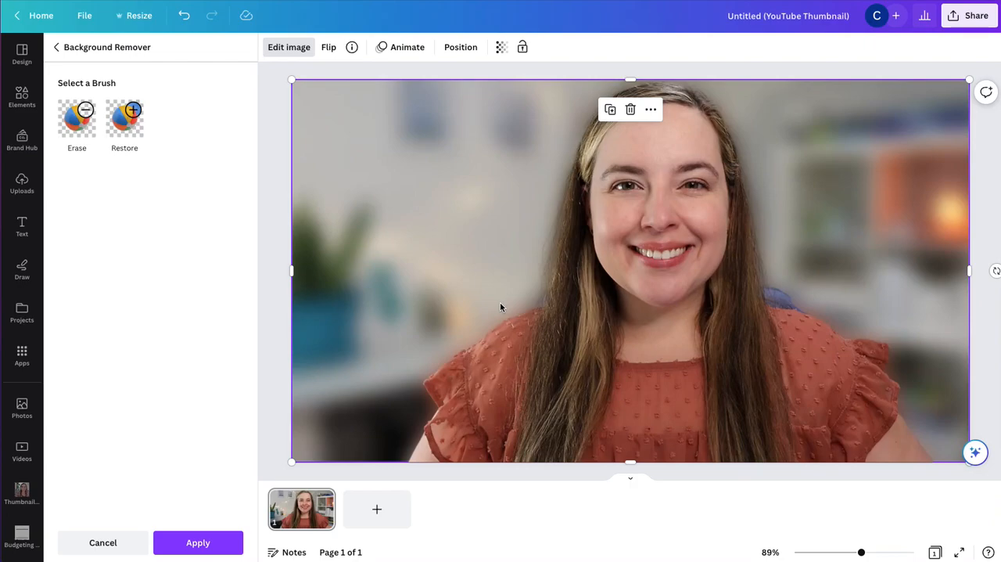
pyautogui.moveTo(275, 215)
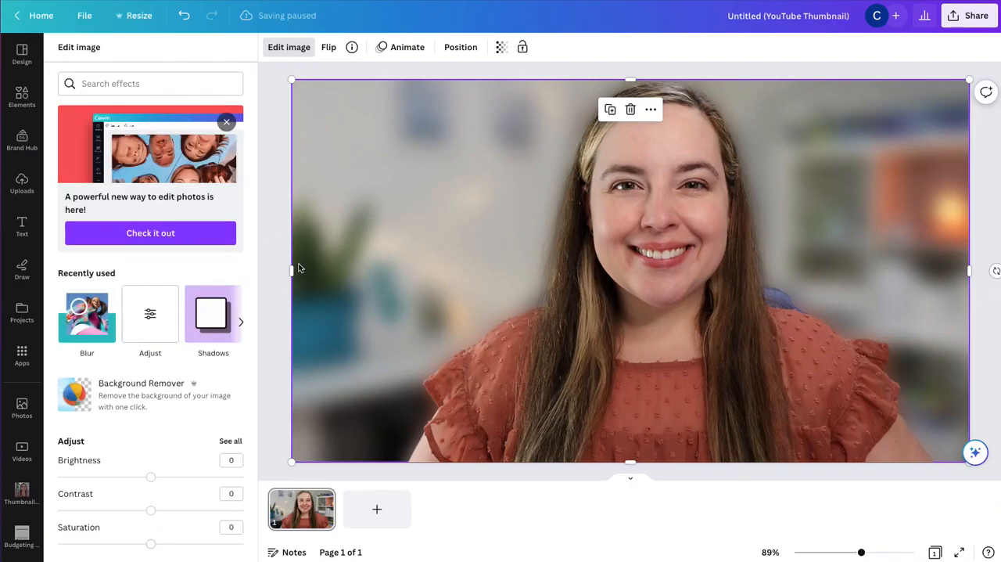
pyautogui.click(22, 185)
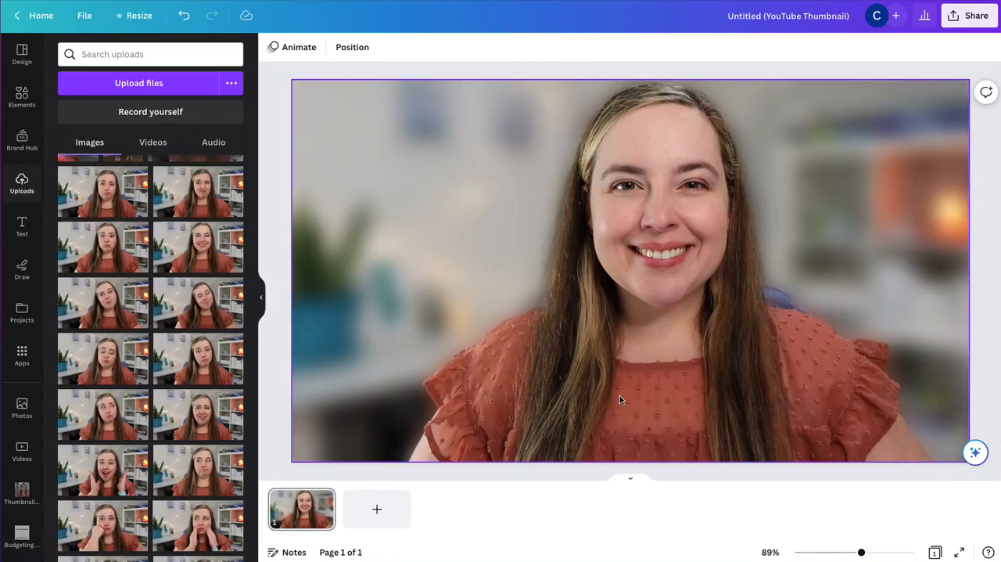
pyautogui.moveTo(851, 286)
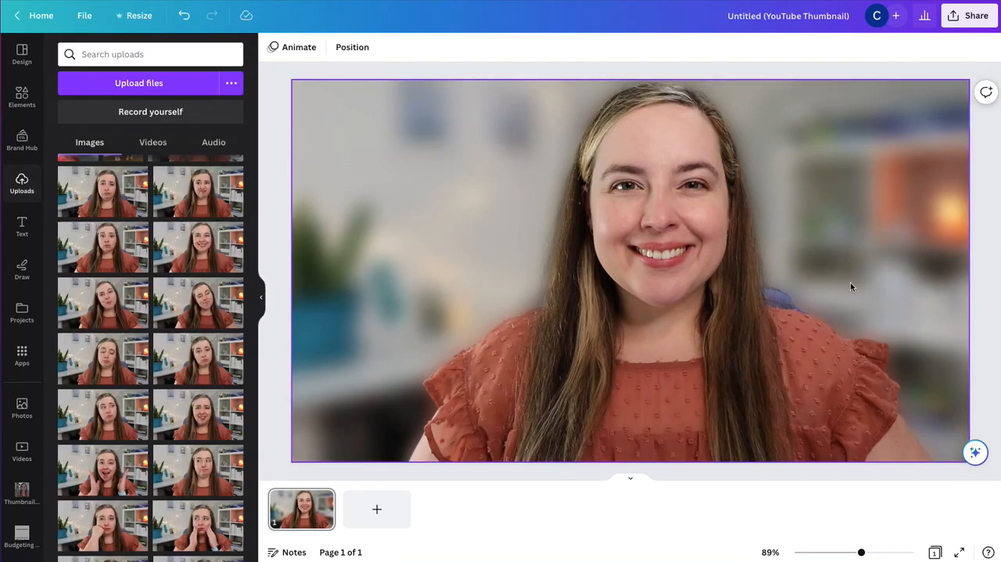